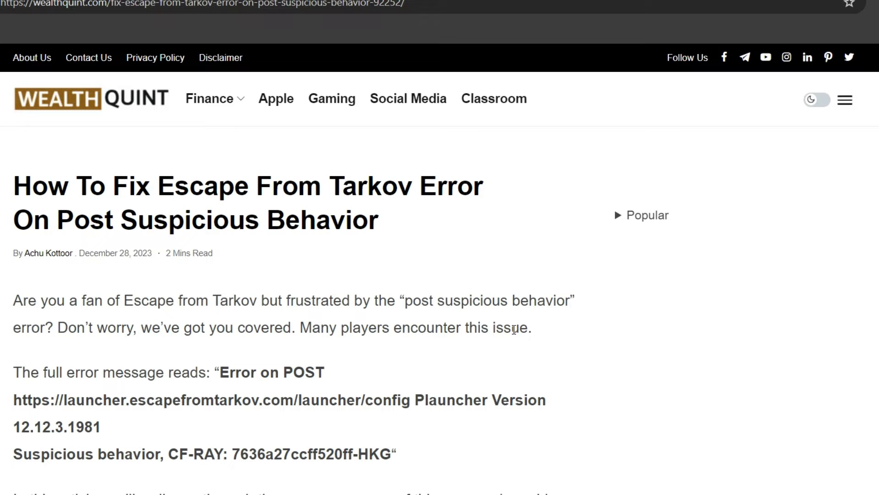
pyautogui.scroll(-3)
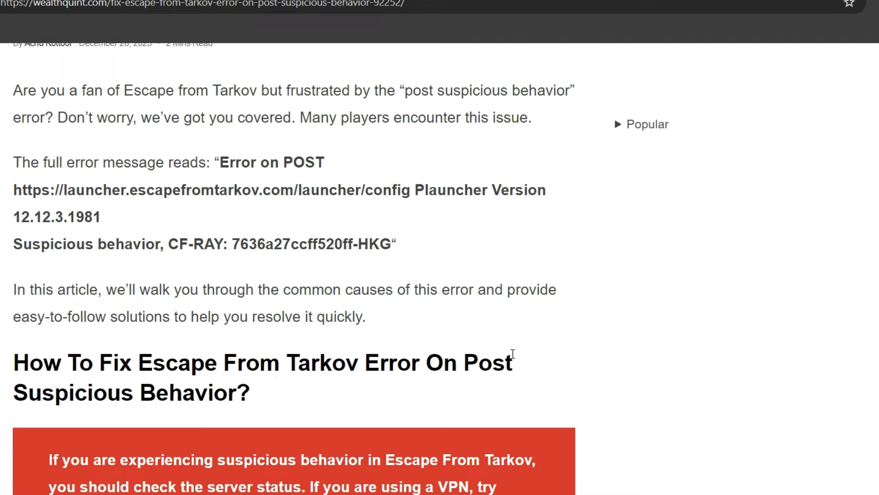
pyautogui.moveTo(507, 331)
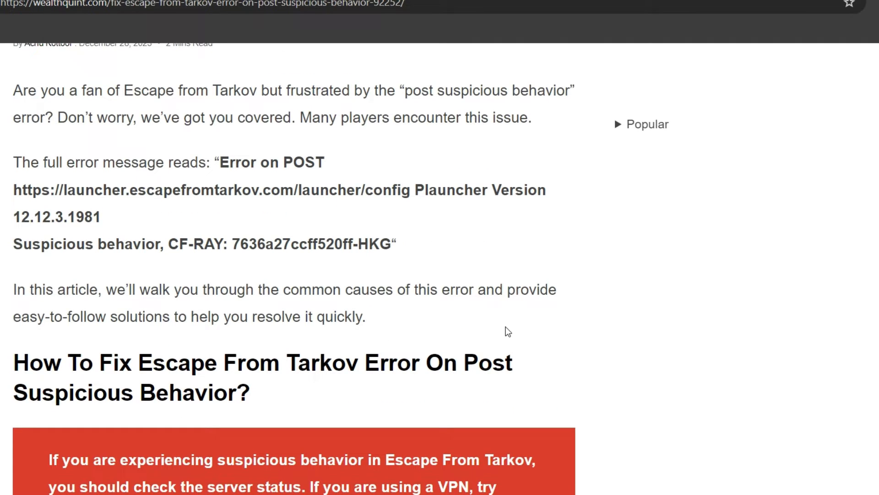
pyautogui.moveTo(515, 332)
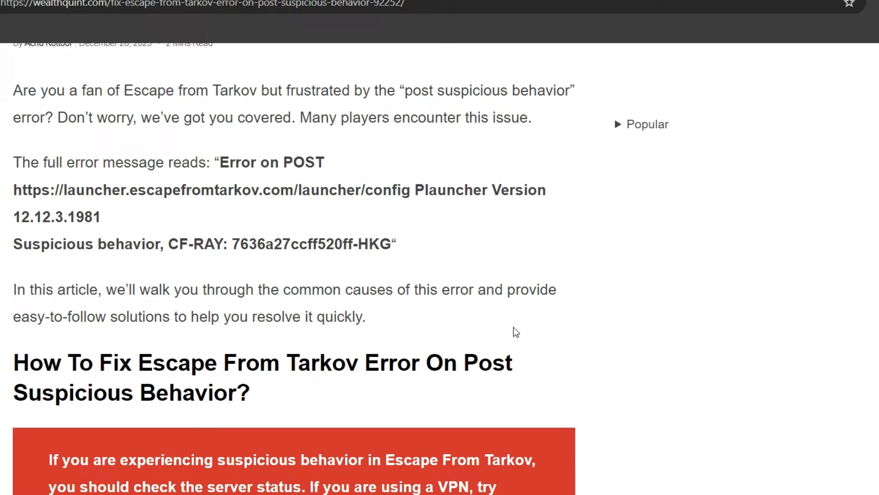
pyautogui.scroll(-3)
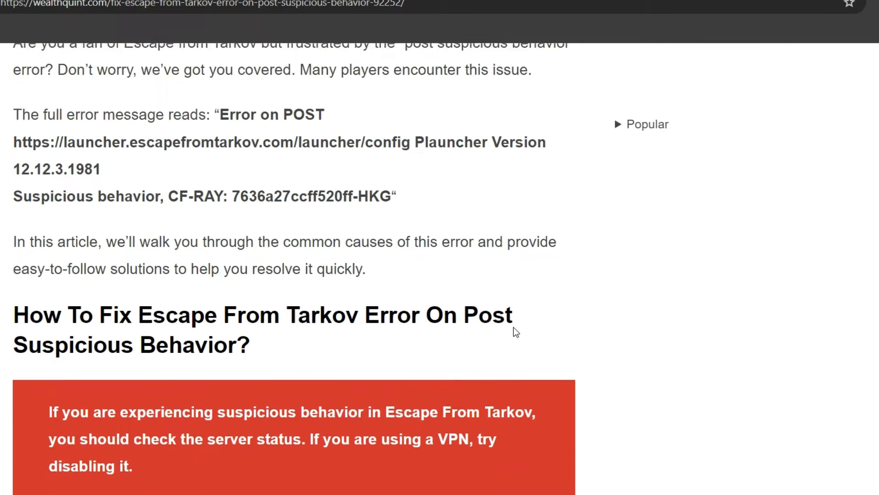
pyautogui.scroll(-3)
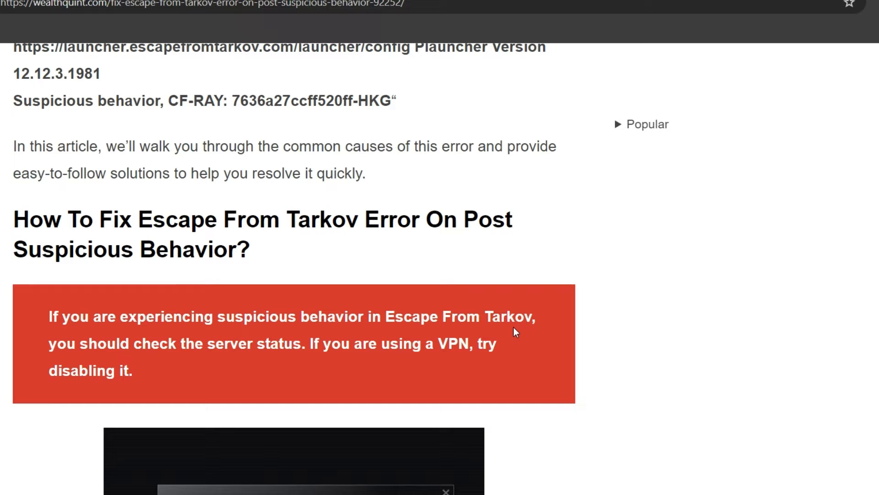
pyautogui.scroll(-3)
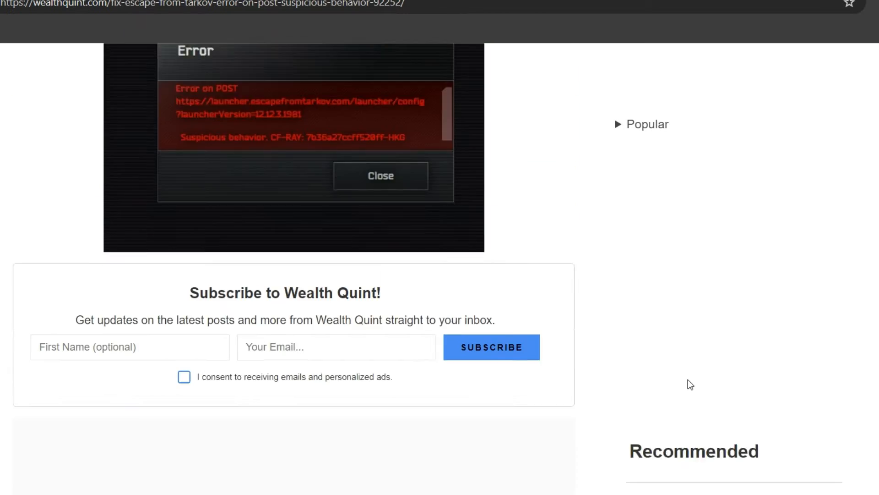
pyautogui.scroll(3)
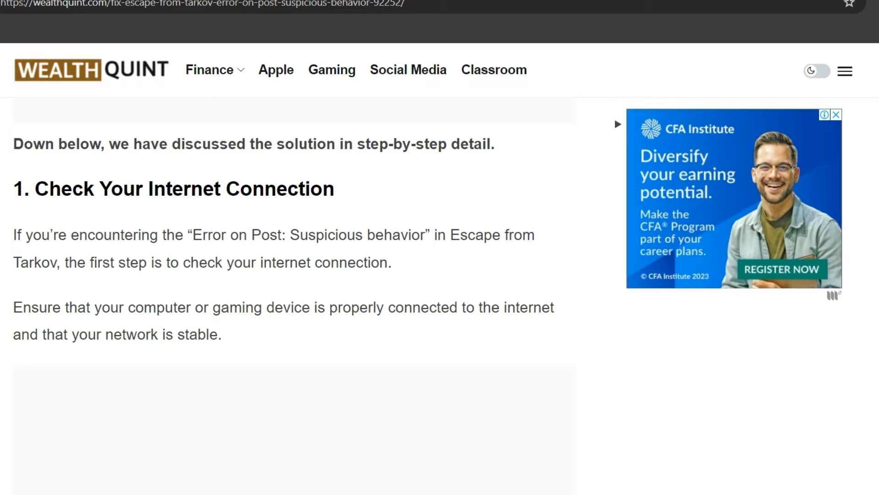
pyautogui.scroll(-3)
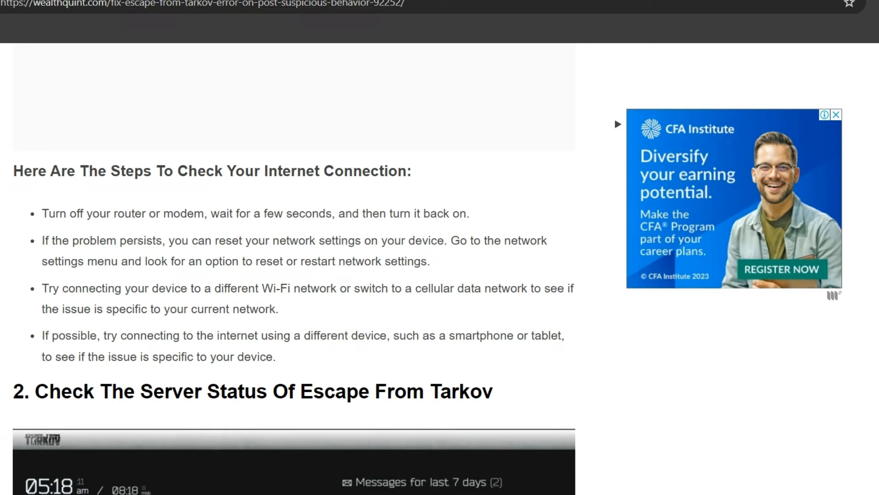
pyautogui.scroll(-3)
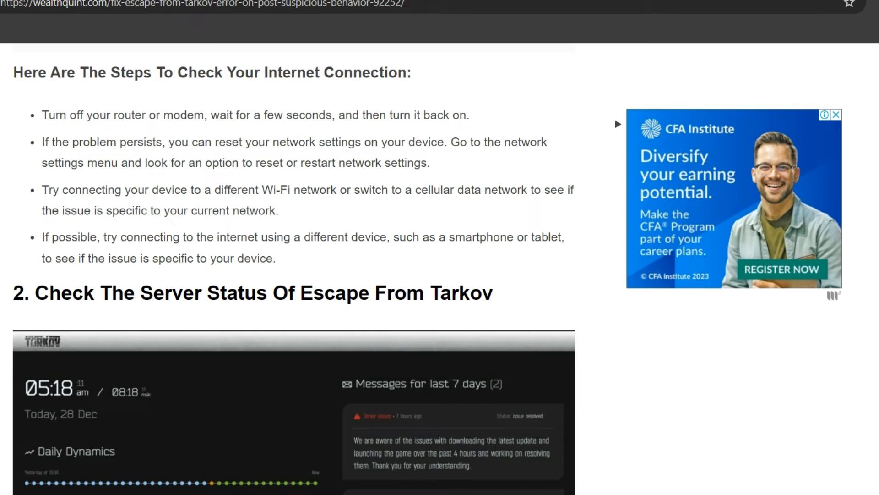
pyautogui.scroll(-3)
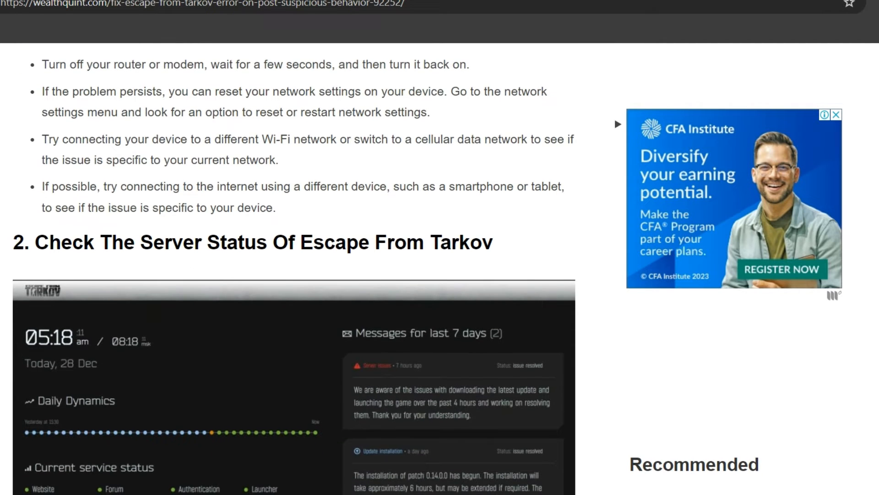
pyautogui.scroll(-3)
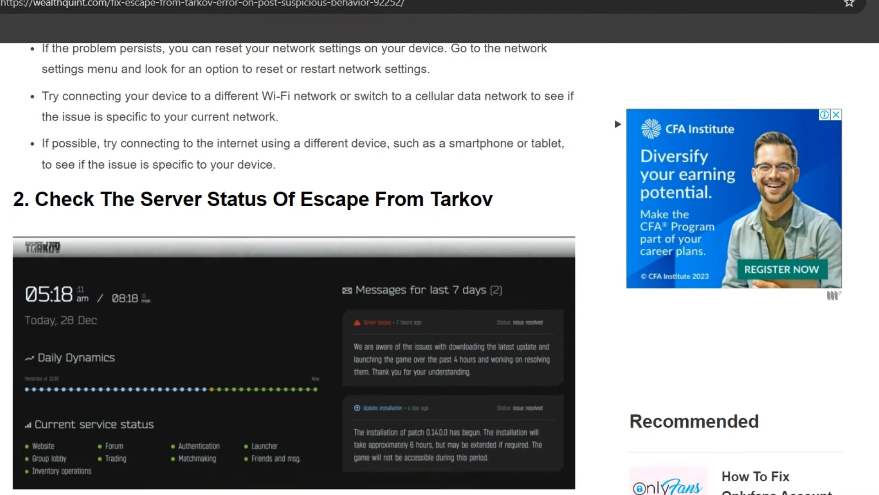
pyautogui.scroll(3)
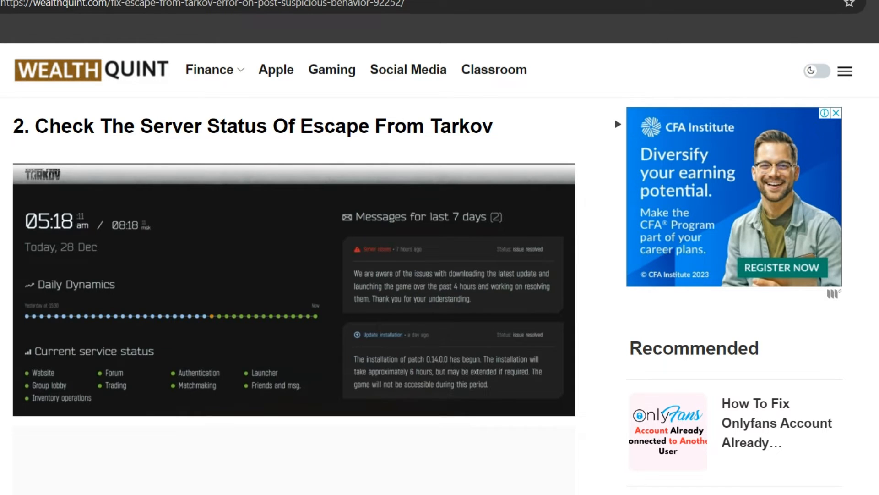
pyautogui.scroll(-3)
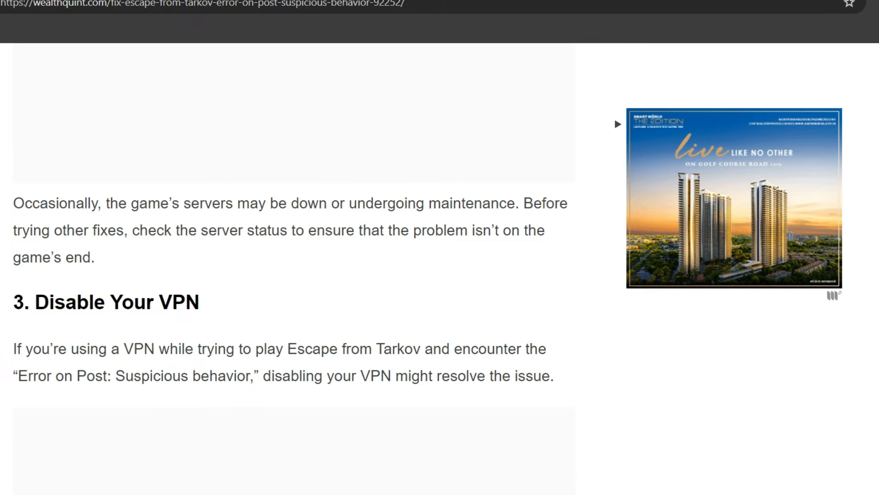
pyautogui.scroll(-3)
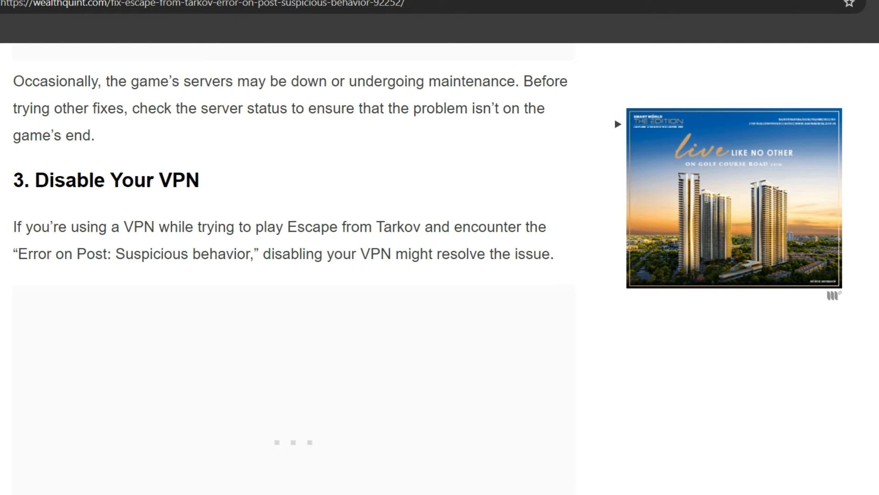
pyautogui.scroll(-3)
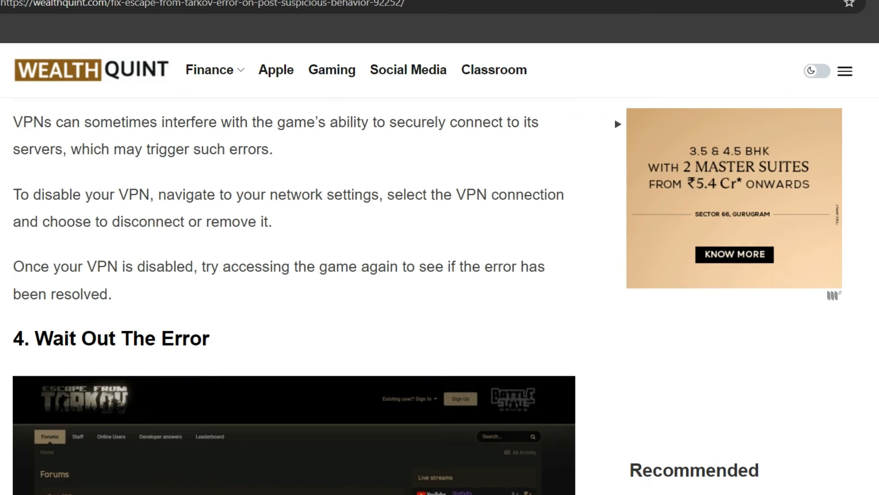
pyautogui.scroll(-3)
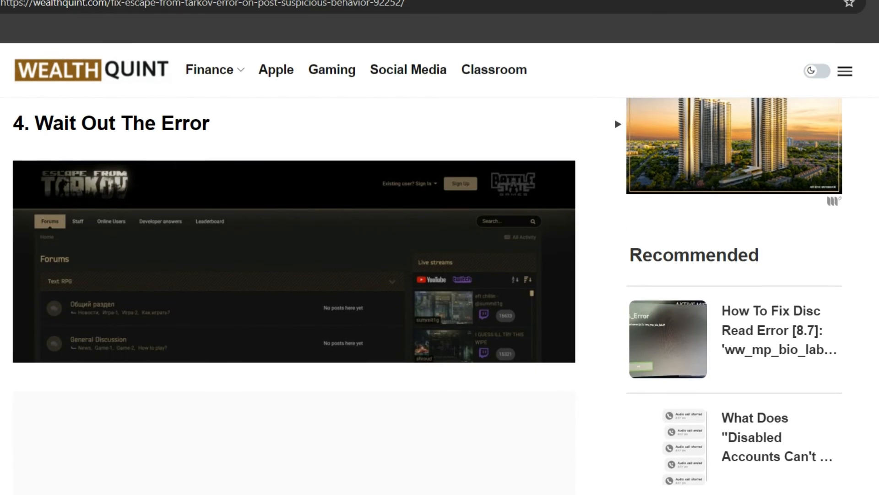
pyautogui.scroll(-3)
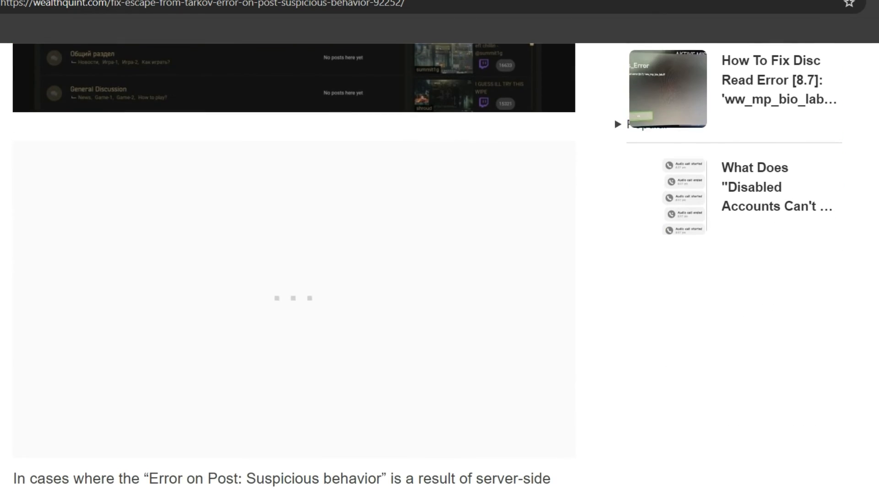
pyautogui.scroll(-3)
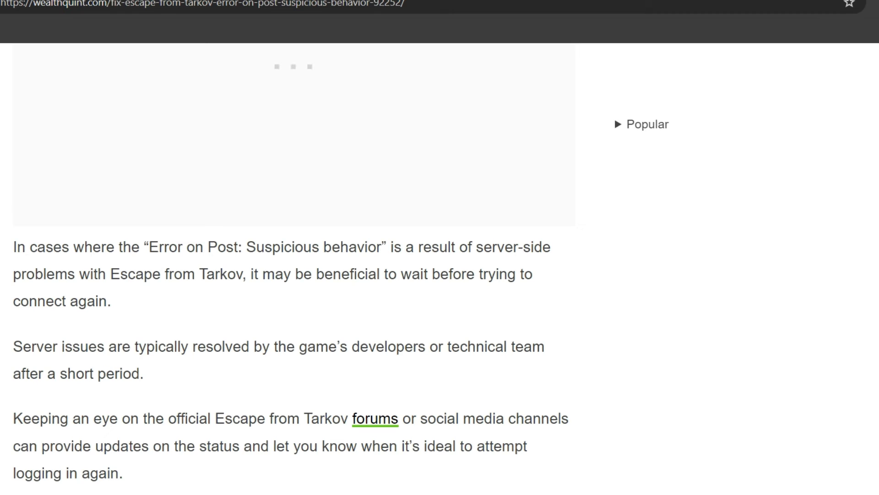
pyautogui.scroll(-3)
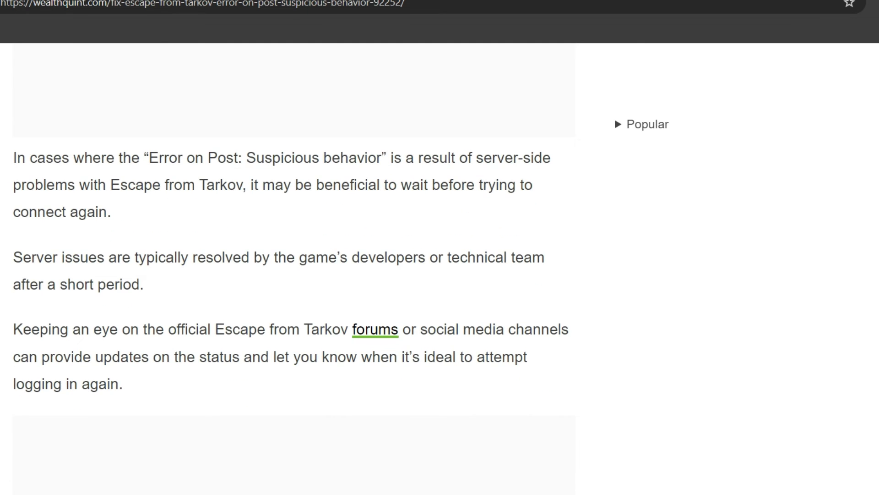
pyautogui.scroll(-3)
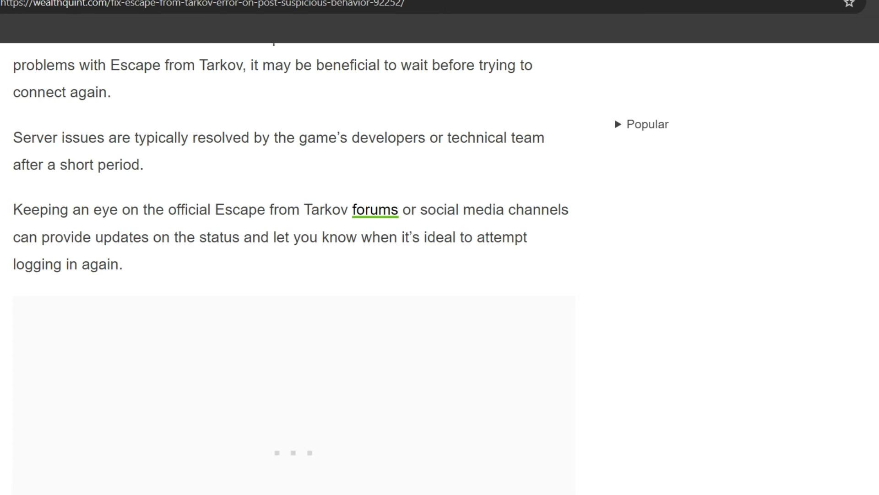
pyautogui.scroll(-3)
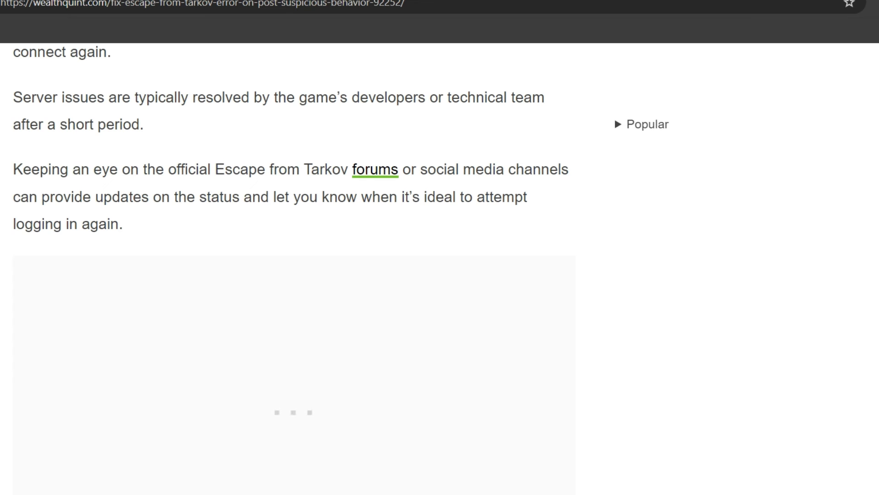
pyautogui.scroll(3)
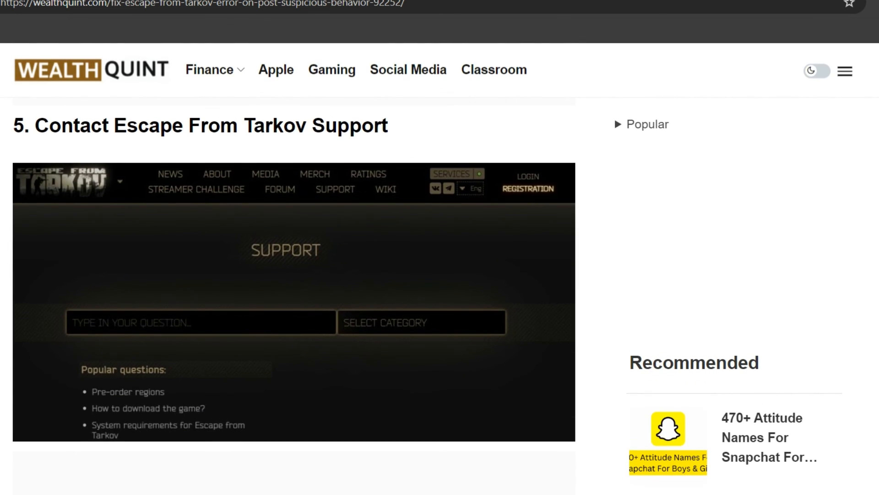
pyautogui.scroll(-3)
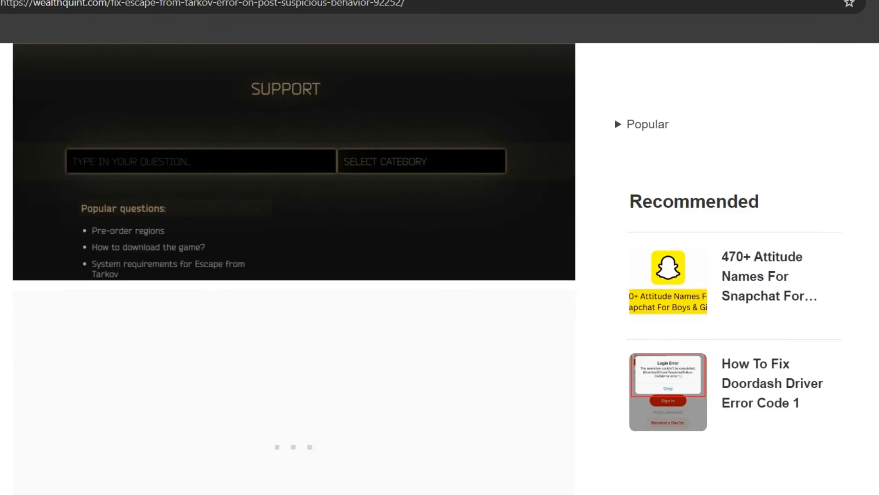
pyautogui.scroll(-3)
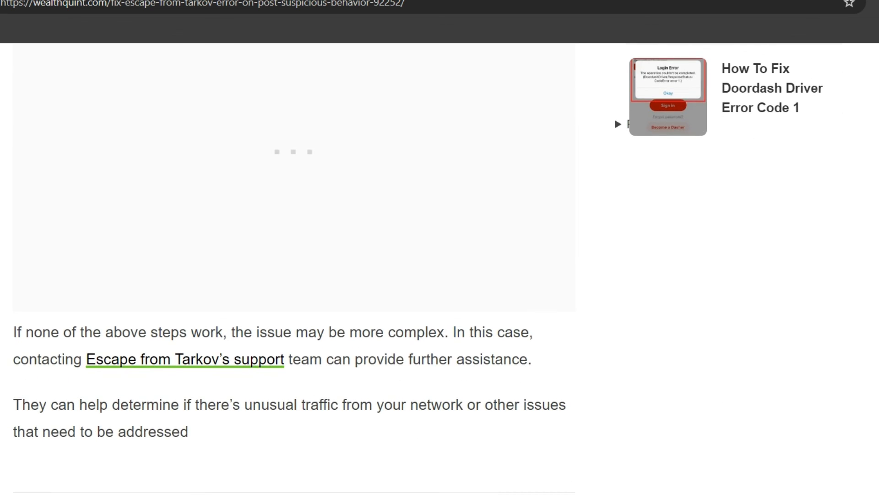